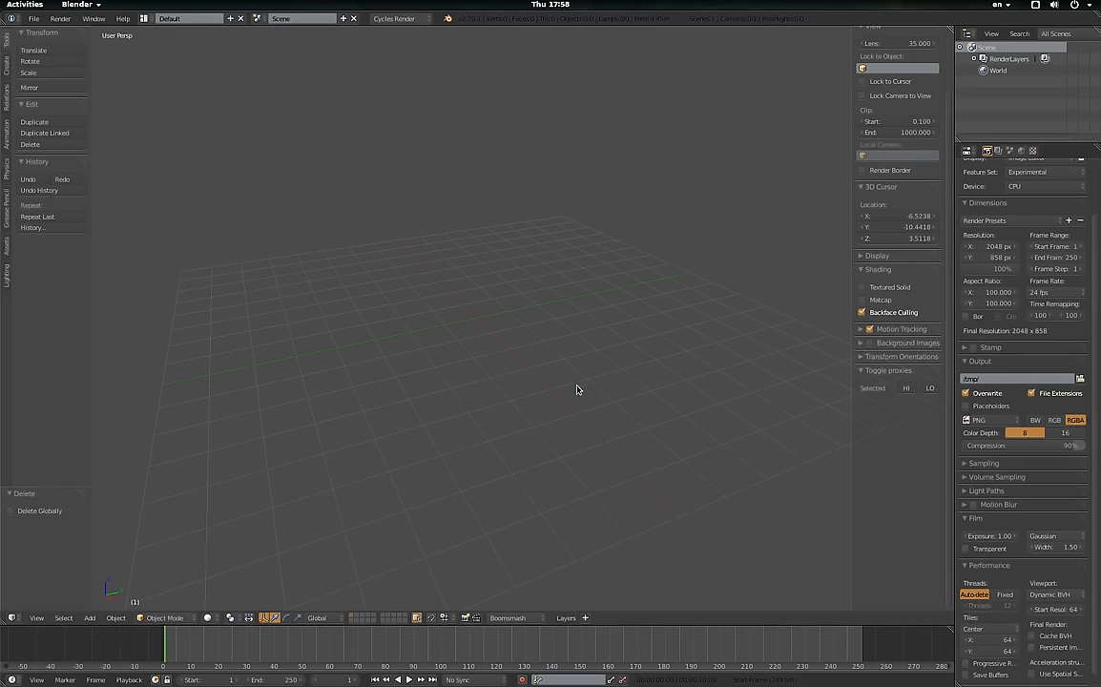
pyautogui.moveTo(393, 325)
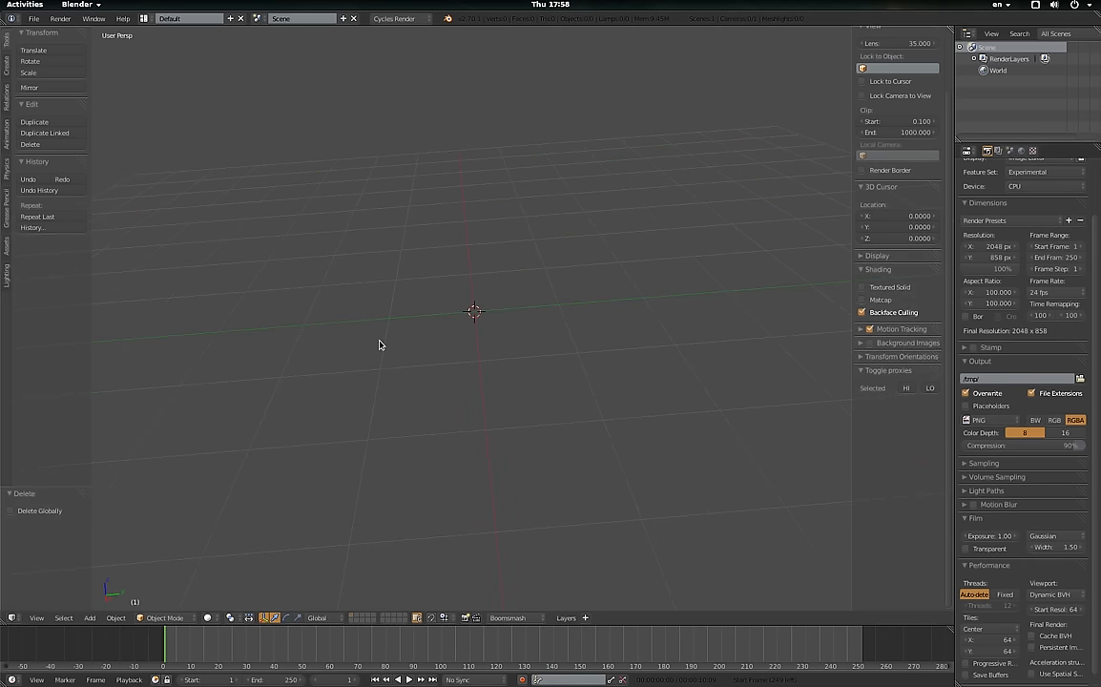
# Add a Grid mesh at the origin and enable Draw All Edges in its Object display settings.
pyautogui.click(90, 619)
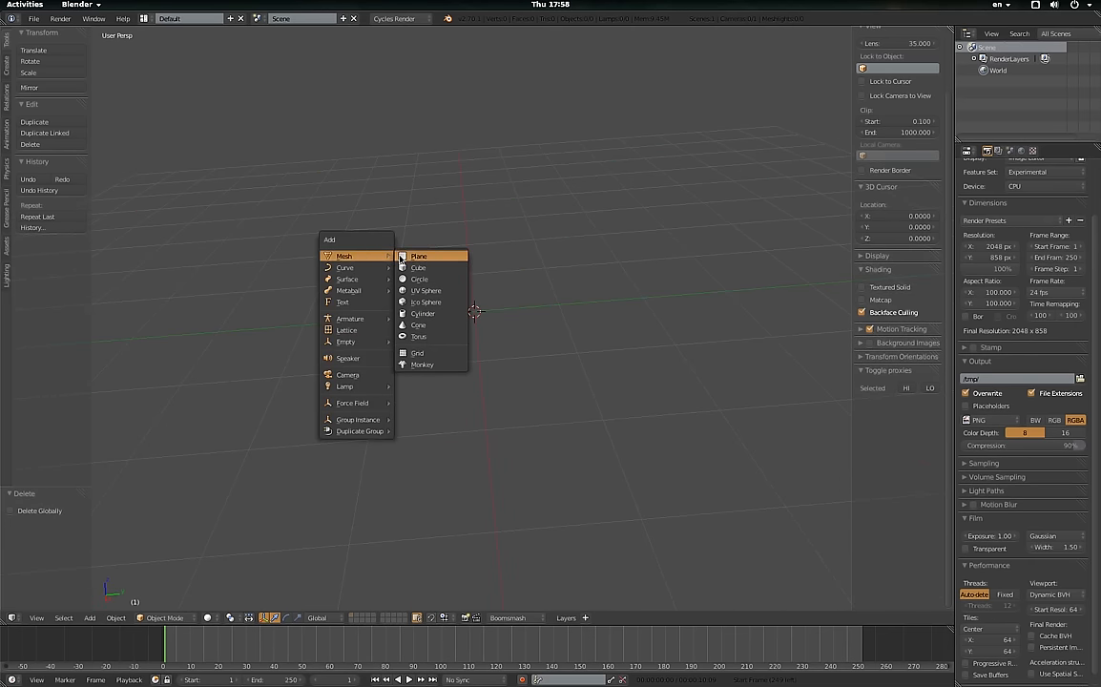
pyautogui.moveTo(428, 353)
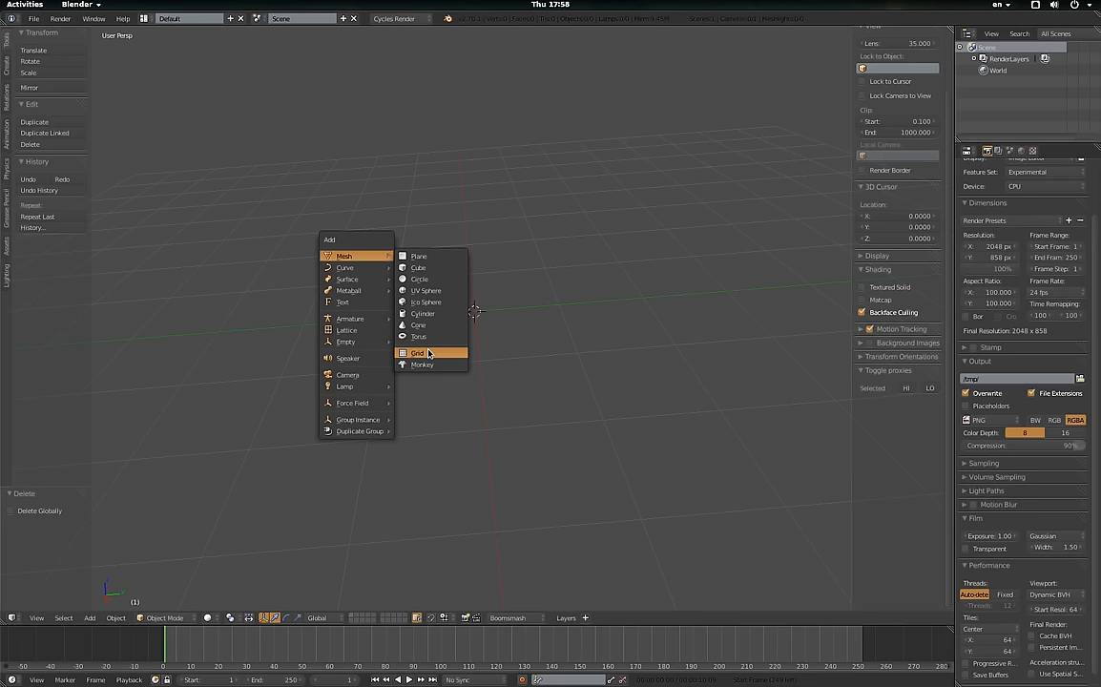
pyautogui.click(416, 353)
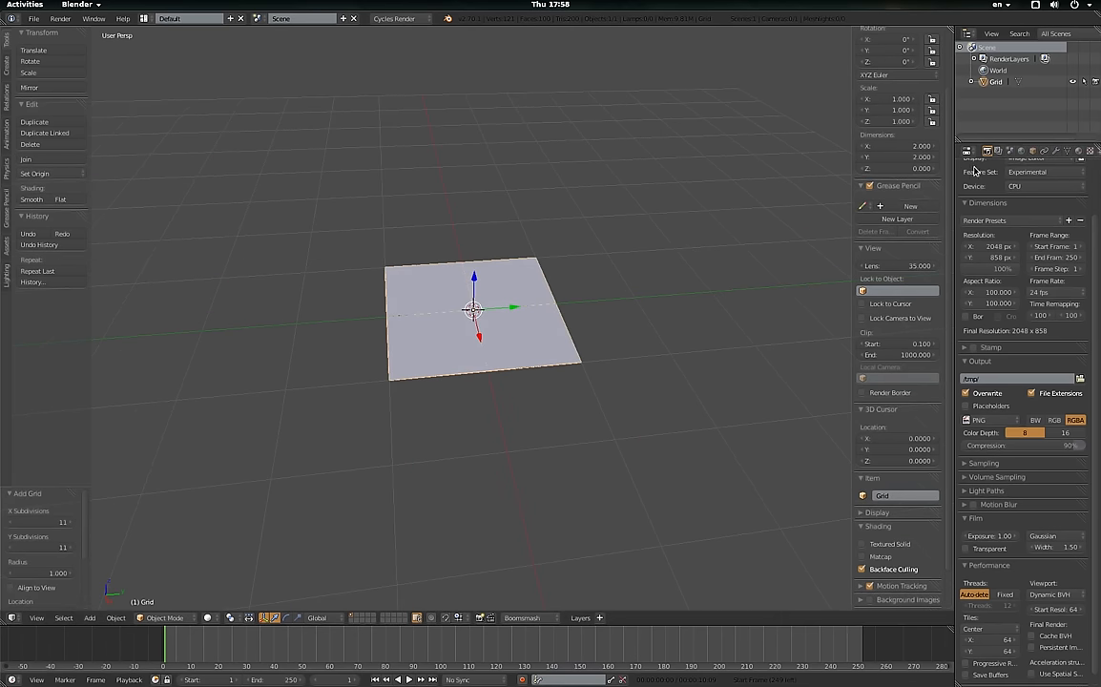
pyautogui.click(1034, 151)
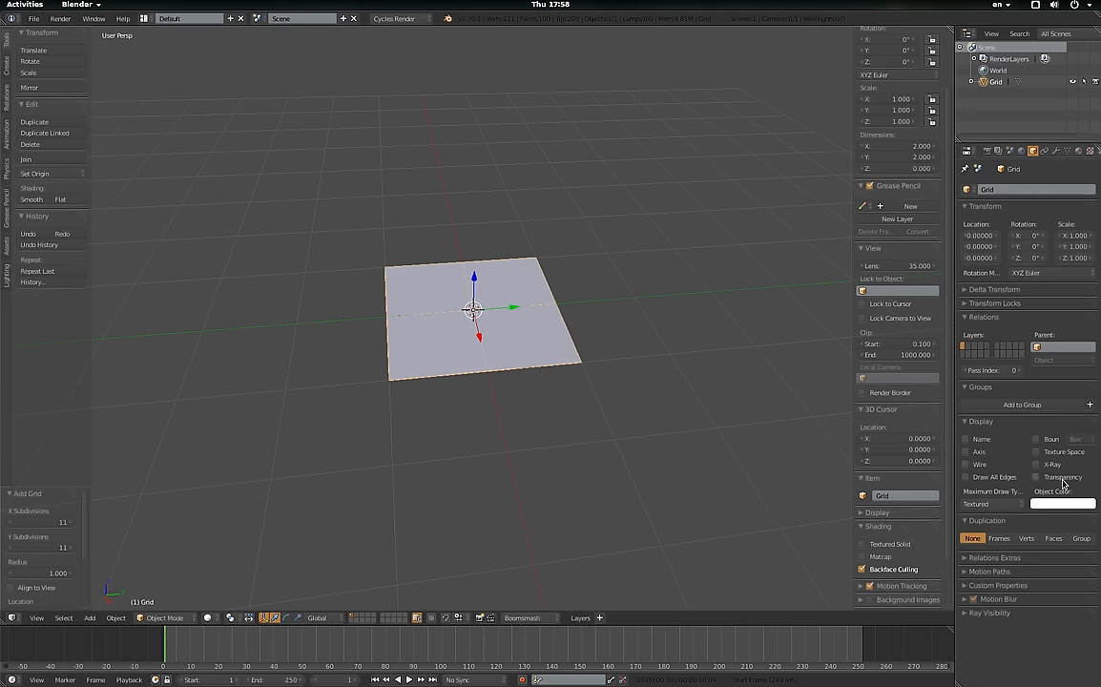
pyautogui.click(966, 478)
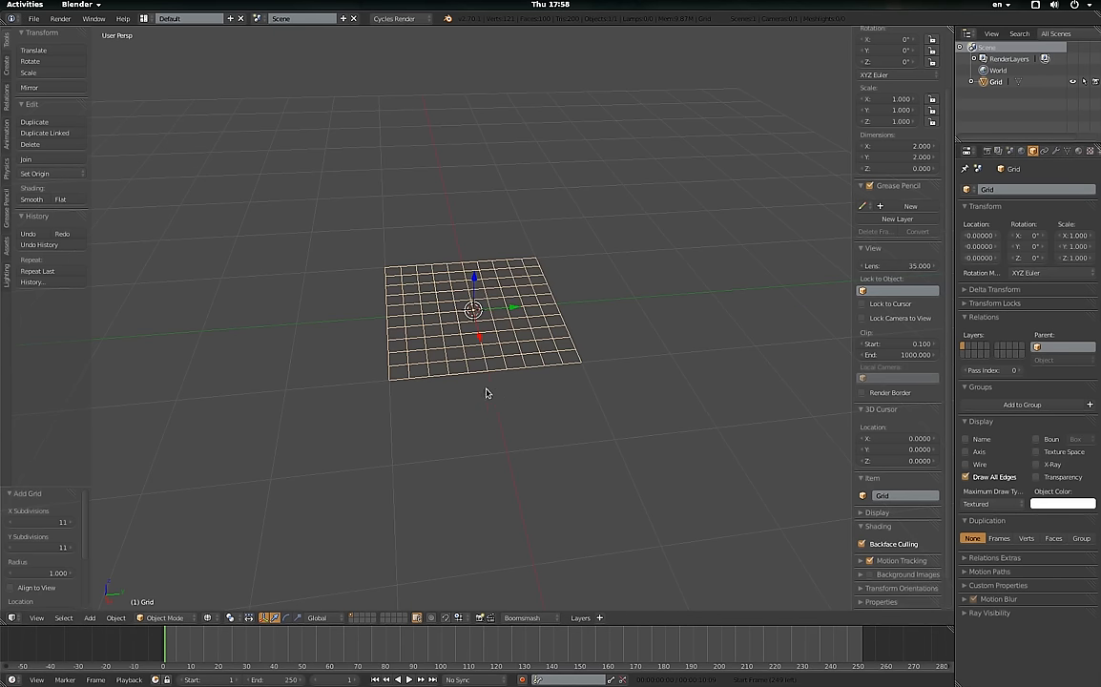
pyautogui.moveTo(500, 419)
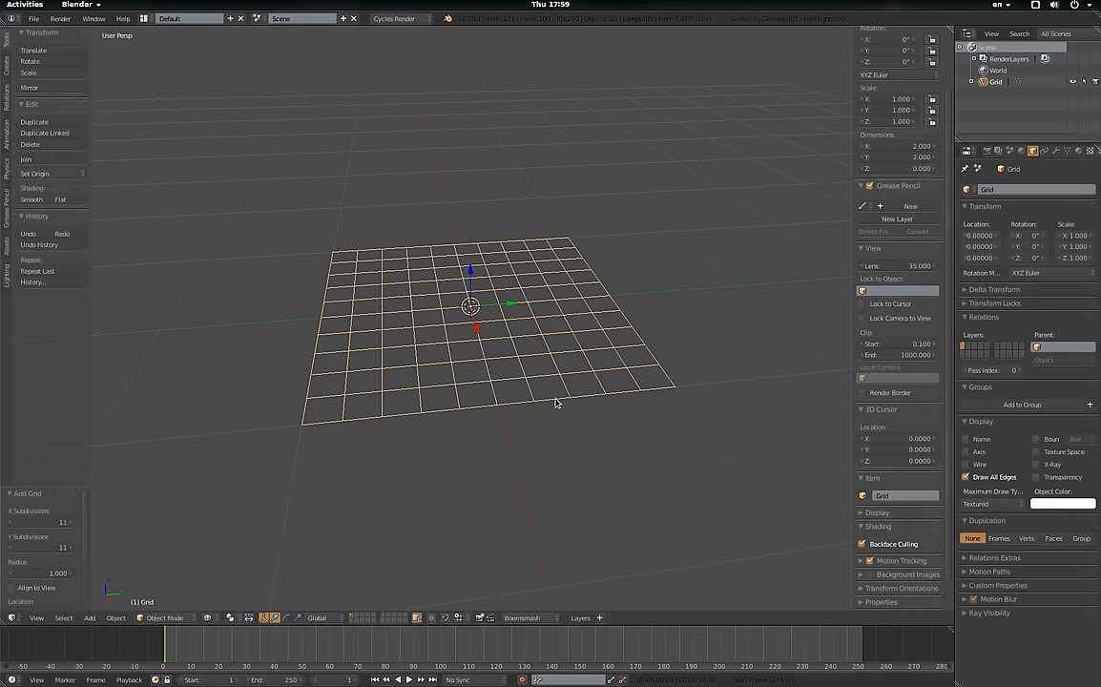
pyautogui.moveTo(481, 321)
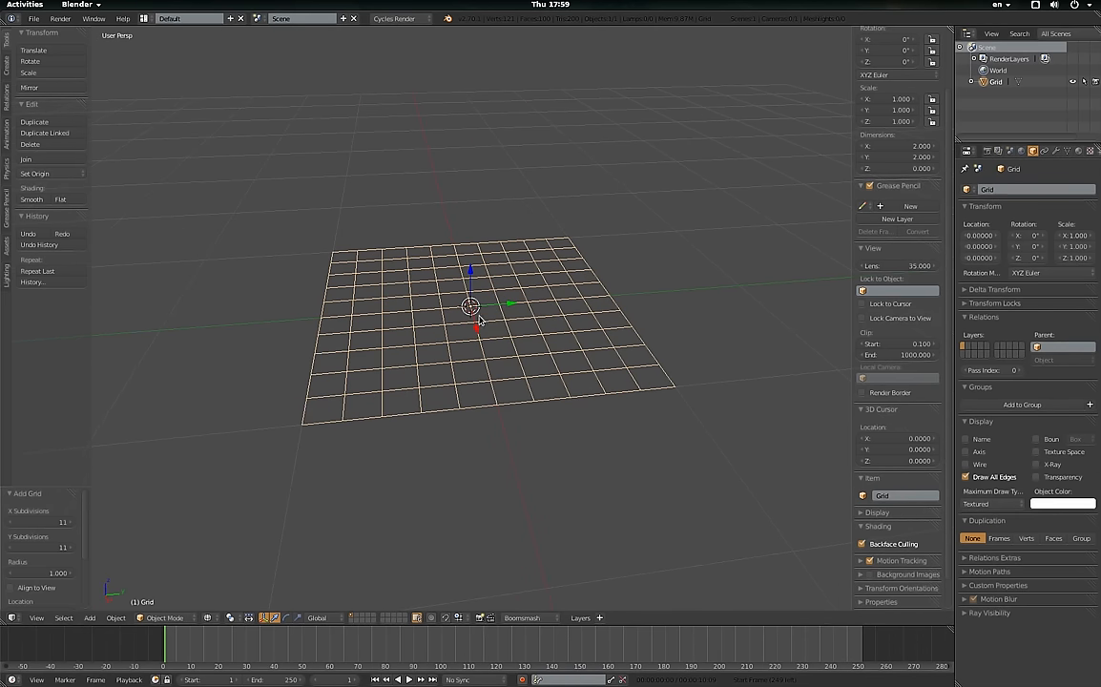
pyautogui.moveTo(502, 431)
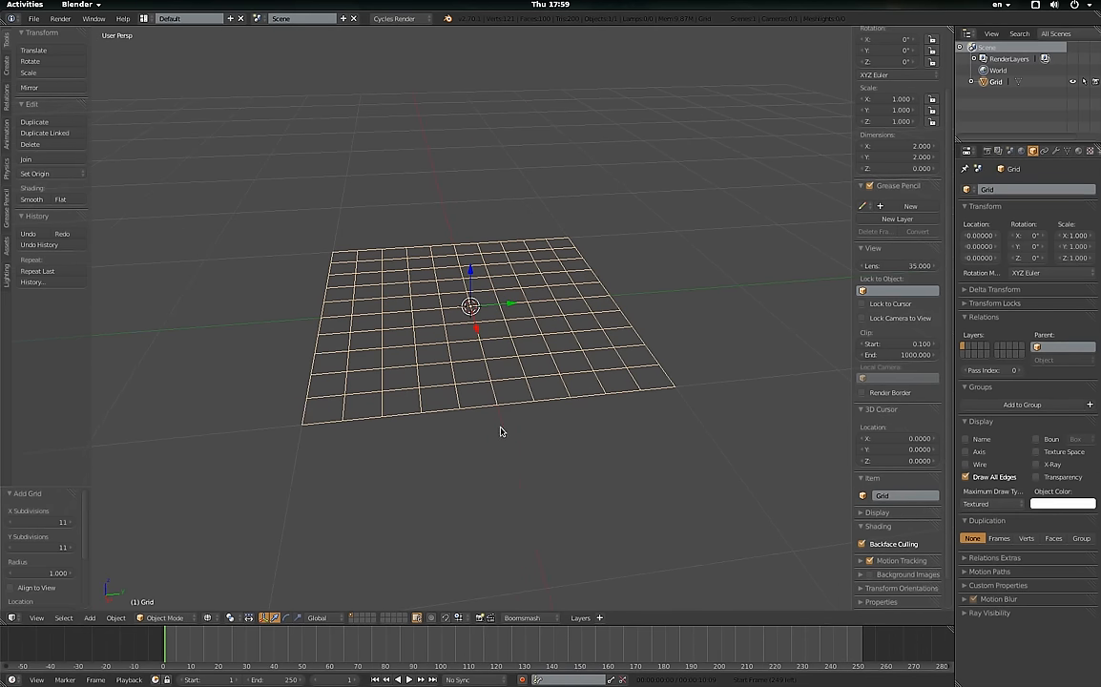
pyautogui.moveTo(504, 287)
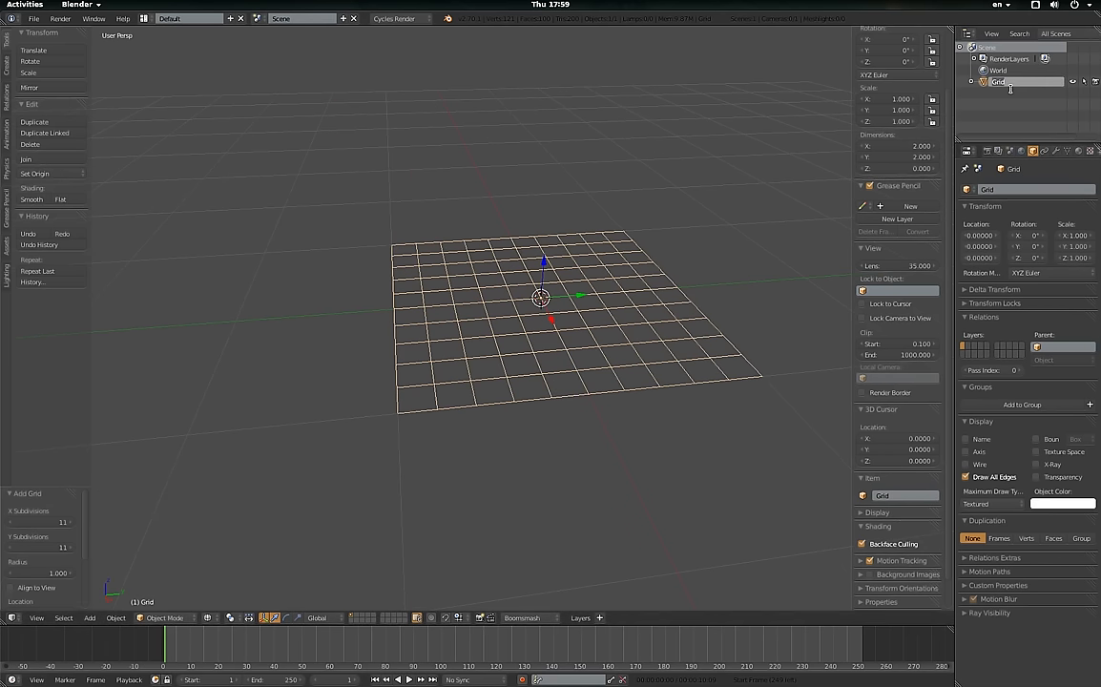
# Name the grid 'Original', add Basis and Key 1 shape keys, and enter Edit Mode.
pyautogui.write('Original')
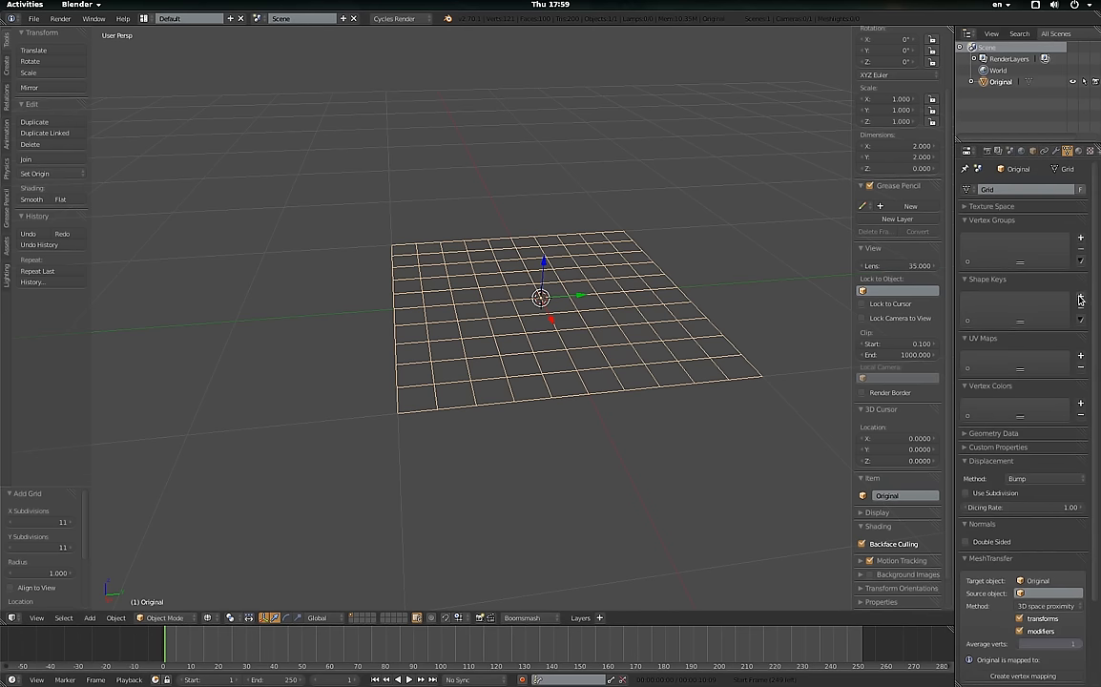
pyautogui.click(1080, 298)
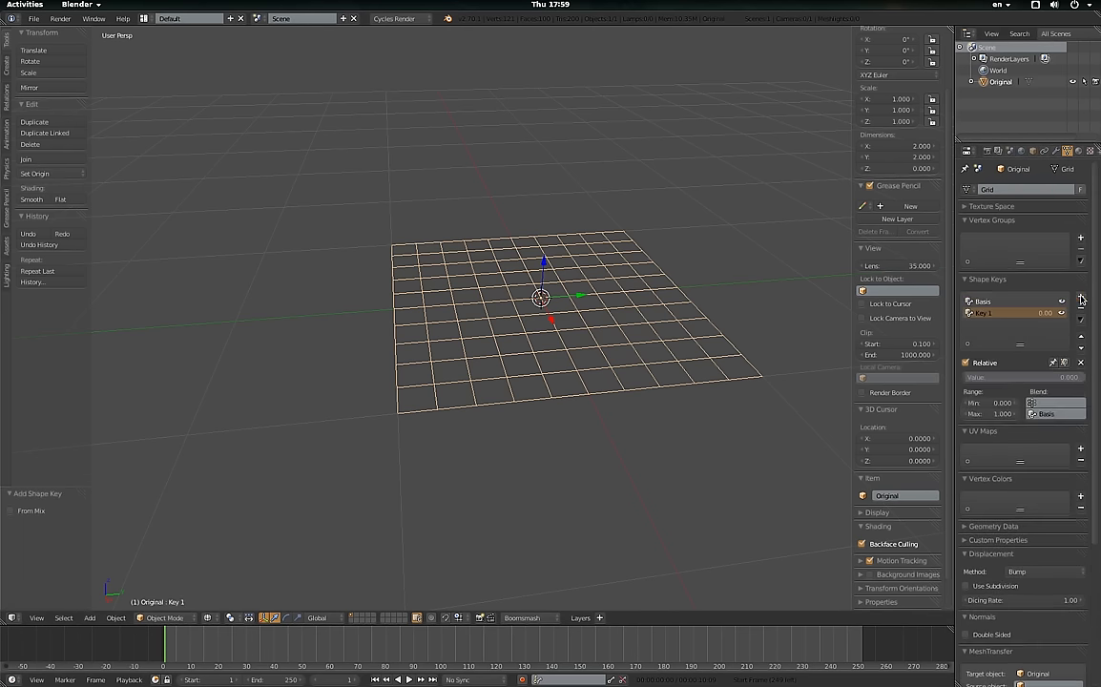
pyautogui.press('Tab')
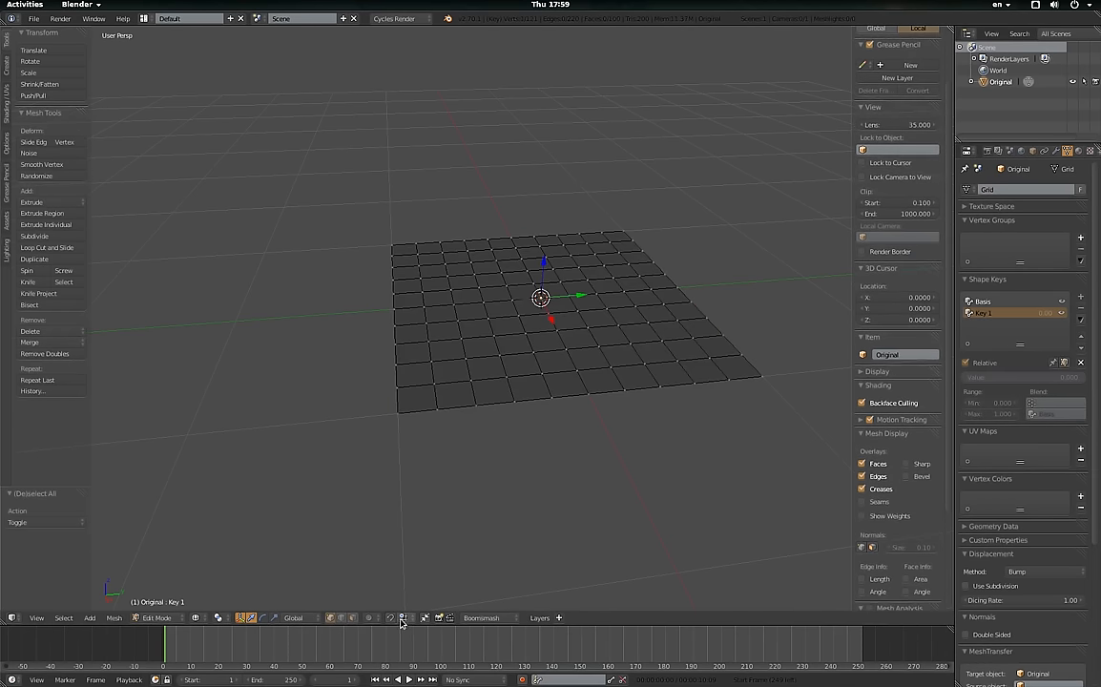
# Raise one selected vertex into a smooth proportional peak on Key 1, then return to Object Mode.
pyautogui.click(400, 618)
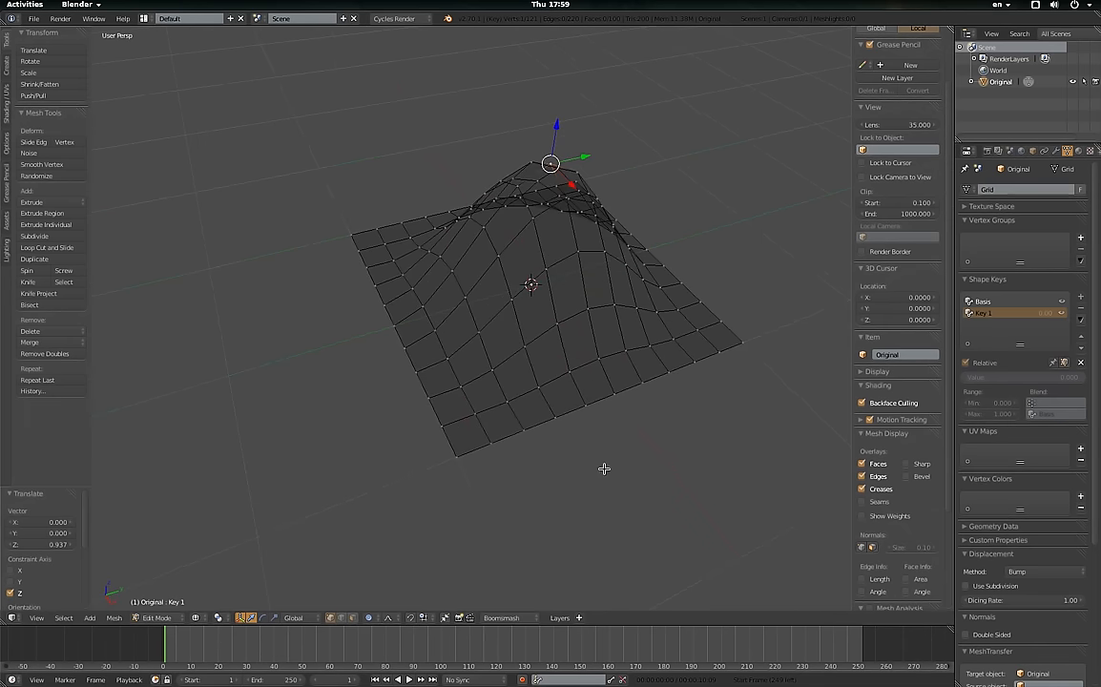
pyautogui.press('Tab')
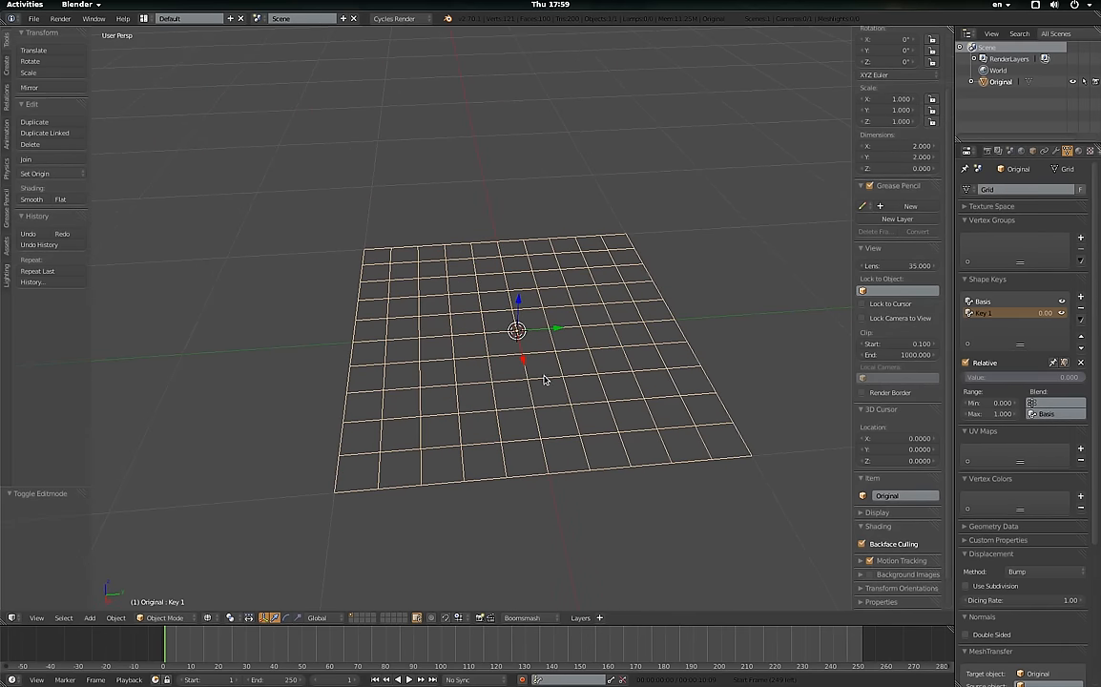
pyautogui.moveTo(550, 332)
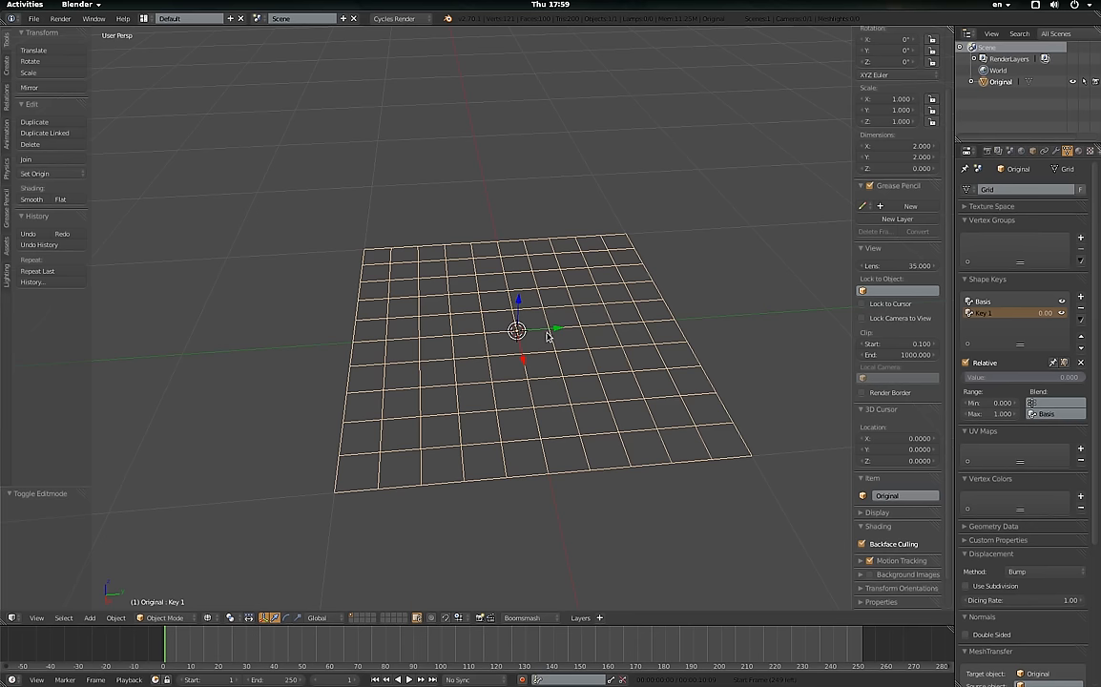
# Add a cube empty at the origin and shrink its display size, keeping Original active.
pyautogui.click(94, 619)
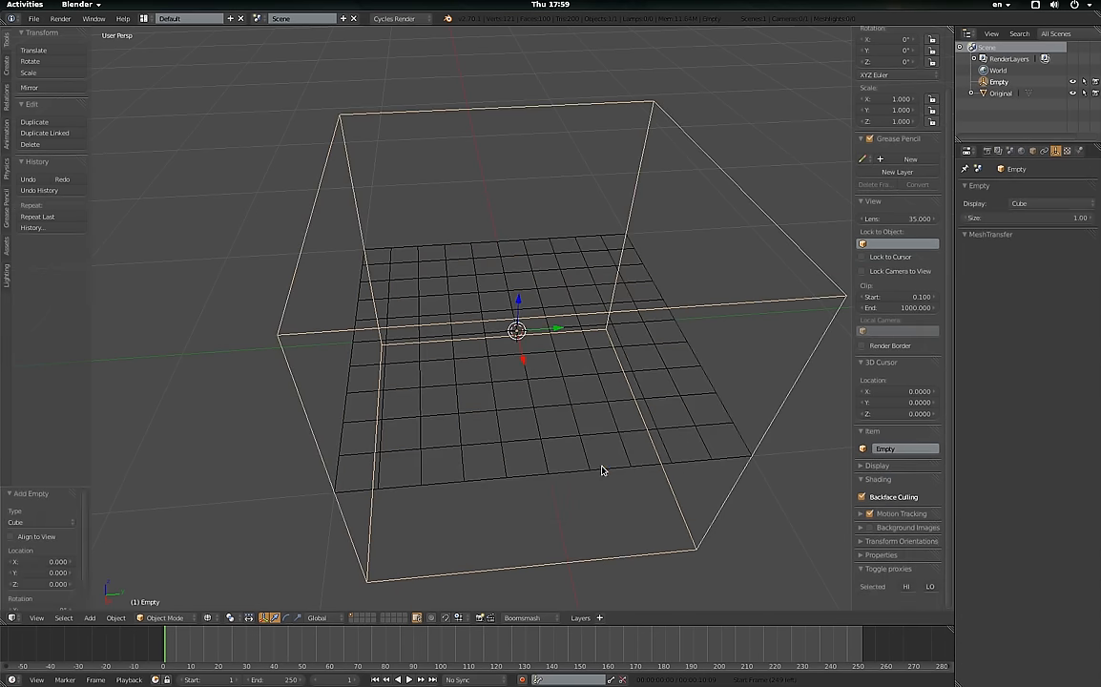
pyautogui.moveTo(1027, 217); pyautogui.dragTo(1011, 218)
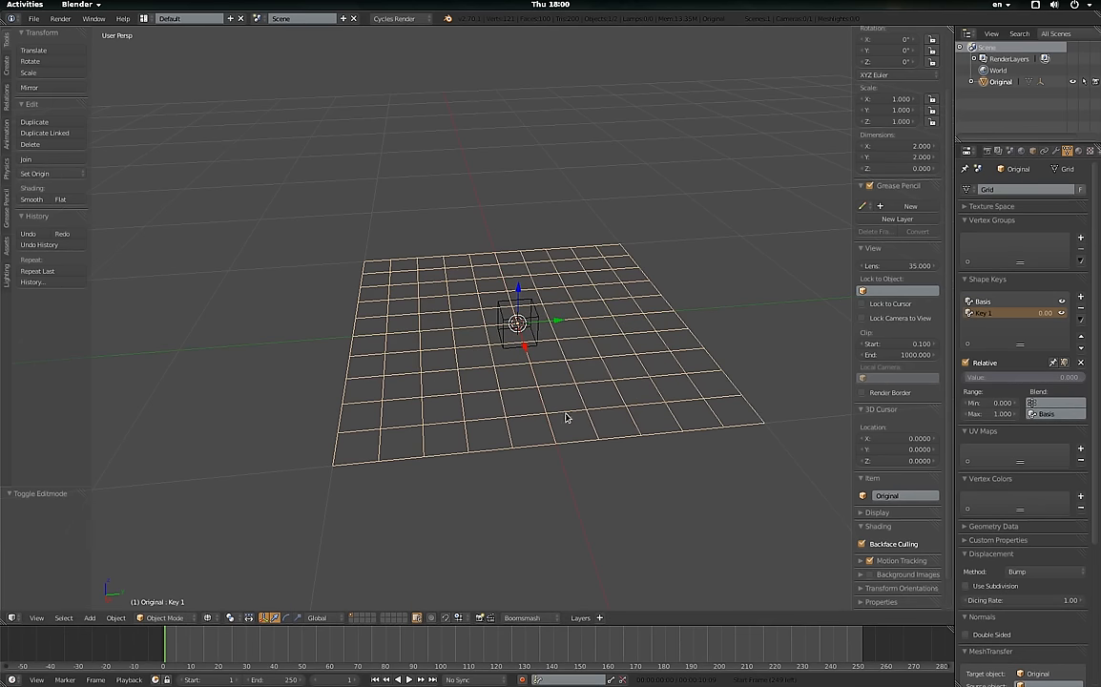
pyautogui.moveTo(570, 281)
pyautogui.write('Dorito')
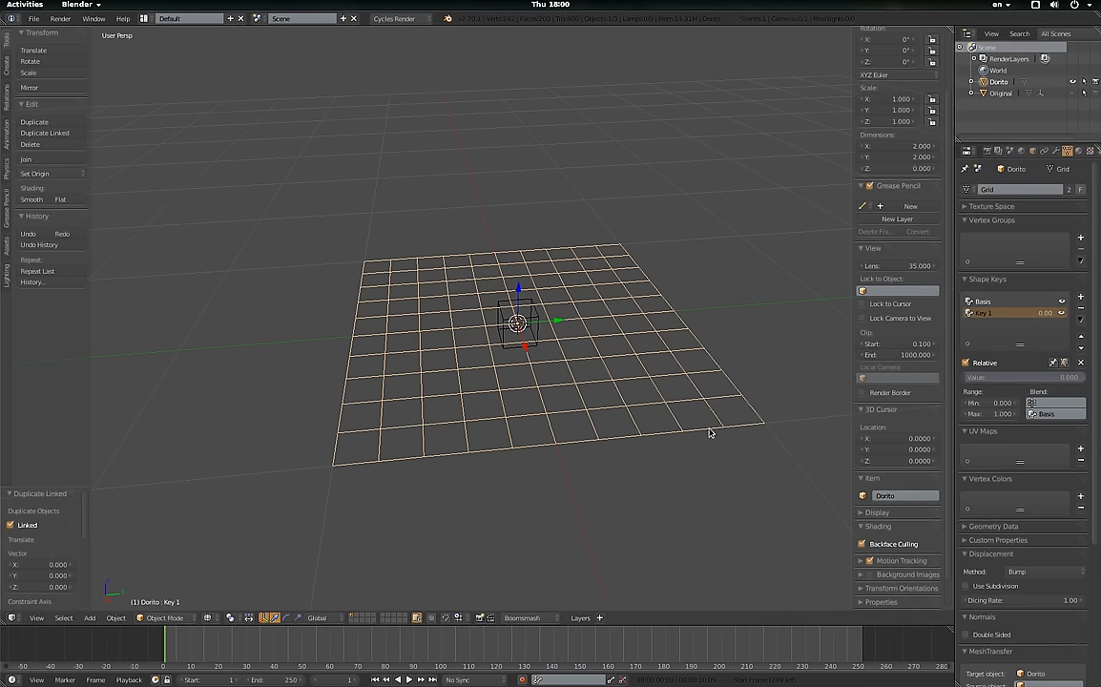
pyautogui.moveTo(668, 351)
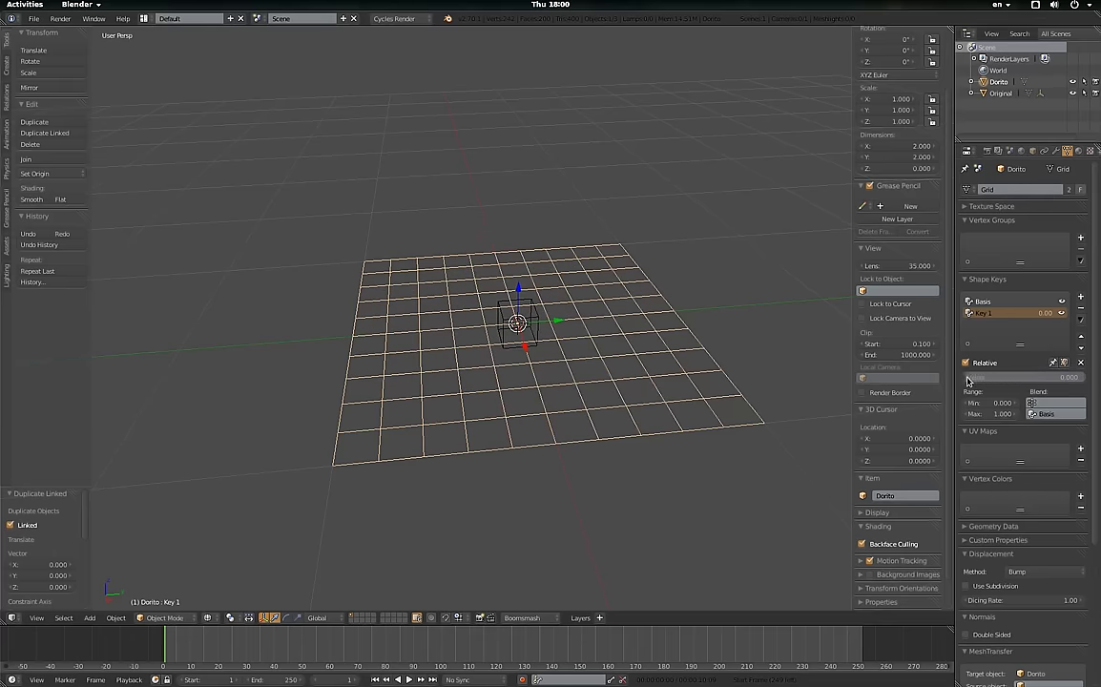
# Create a linked duplicate of Original named 'Dorito' sharing its shape keys.
pyautogui.moveTo(983, 378); pyautogui.dragTo(1030, 378)
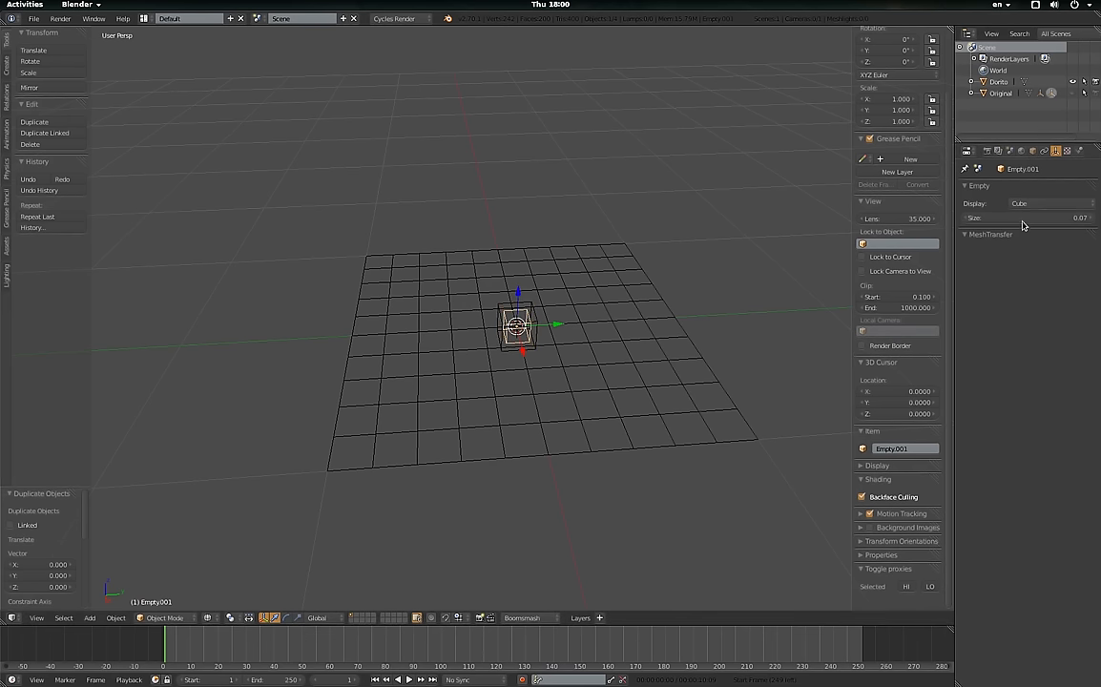
# Size the new cube empty, name it 'Parent', and parent the second empty beneath it.
pyautogui.click(1046, 203)
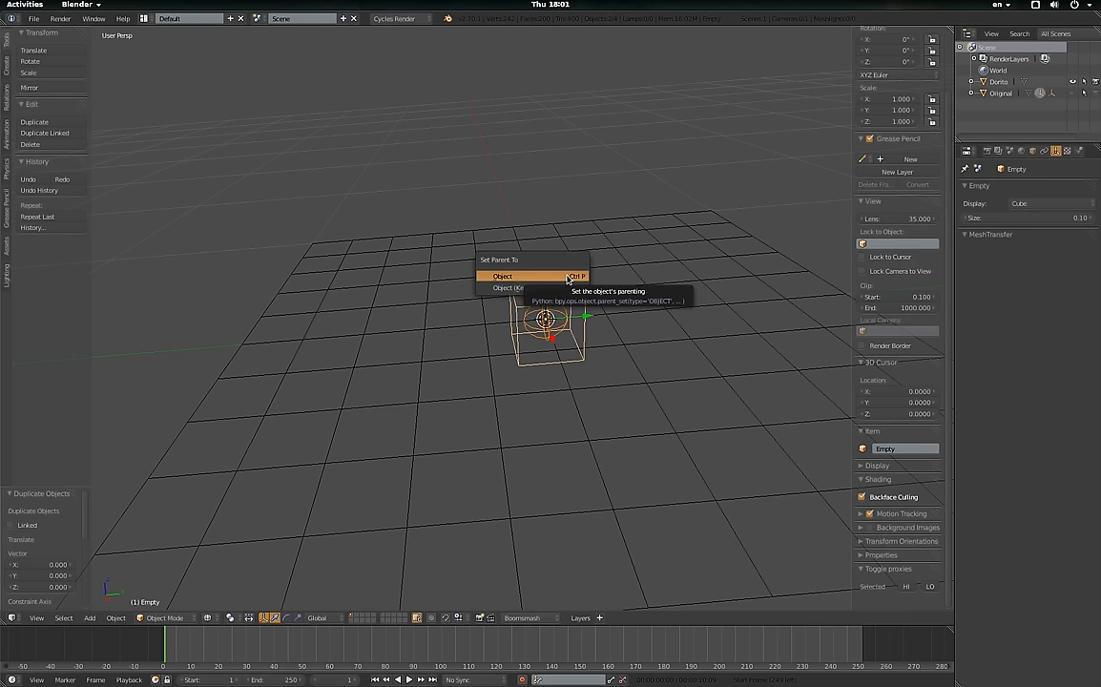
pyautogui.click(502, 275)
pyautogui.write('Cont')
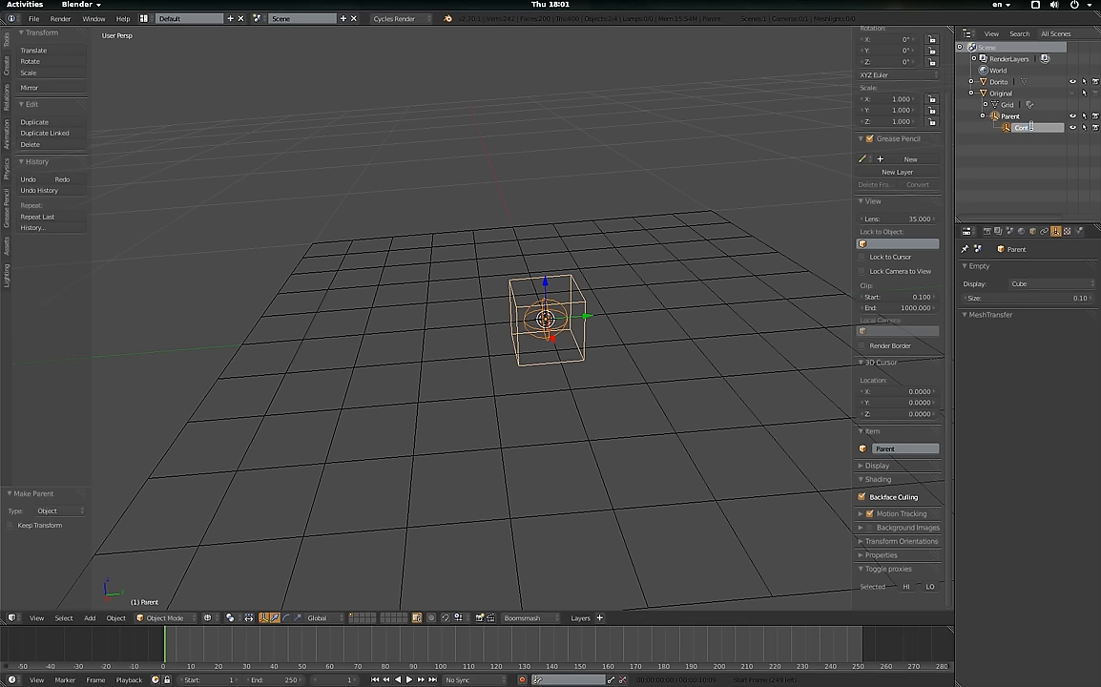
# Add a Warp modifier to Dorito with From set to Parent and To set to Control.
pyautogui.click(997, 86)
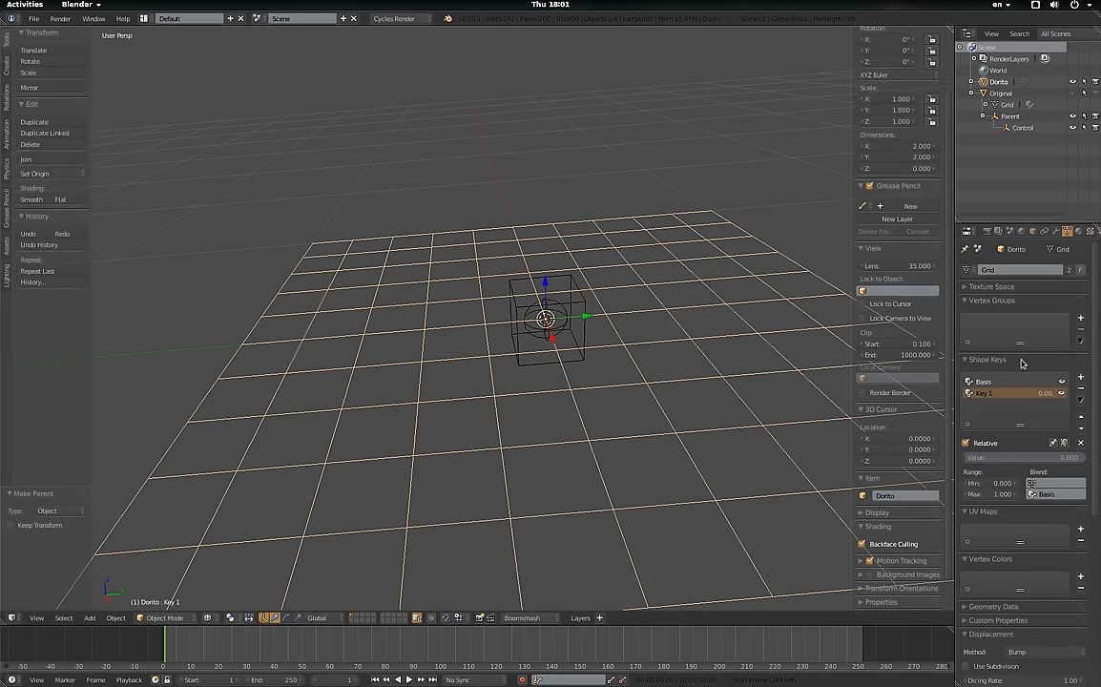
pyautogui.click(983, 271)
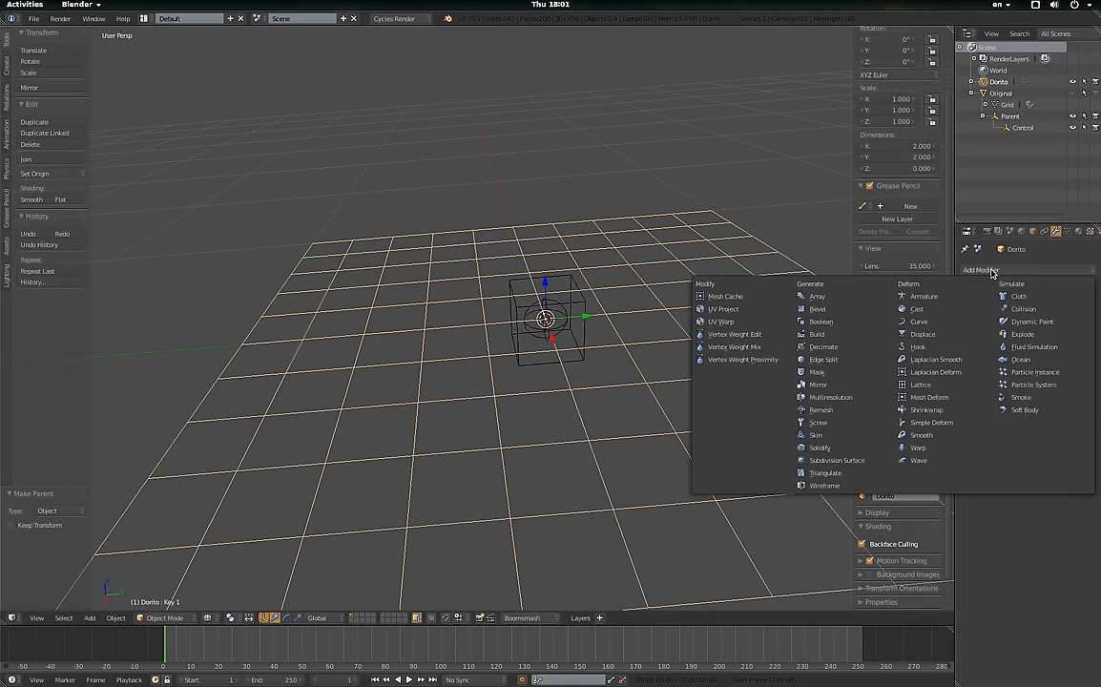
pyautogui.moveTo(836, 432)
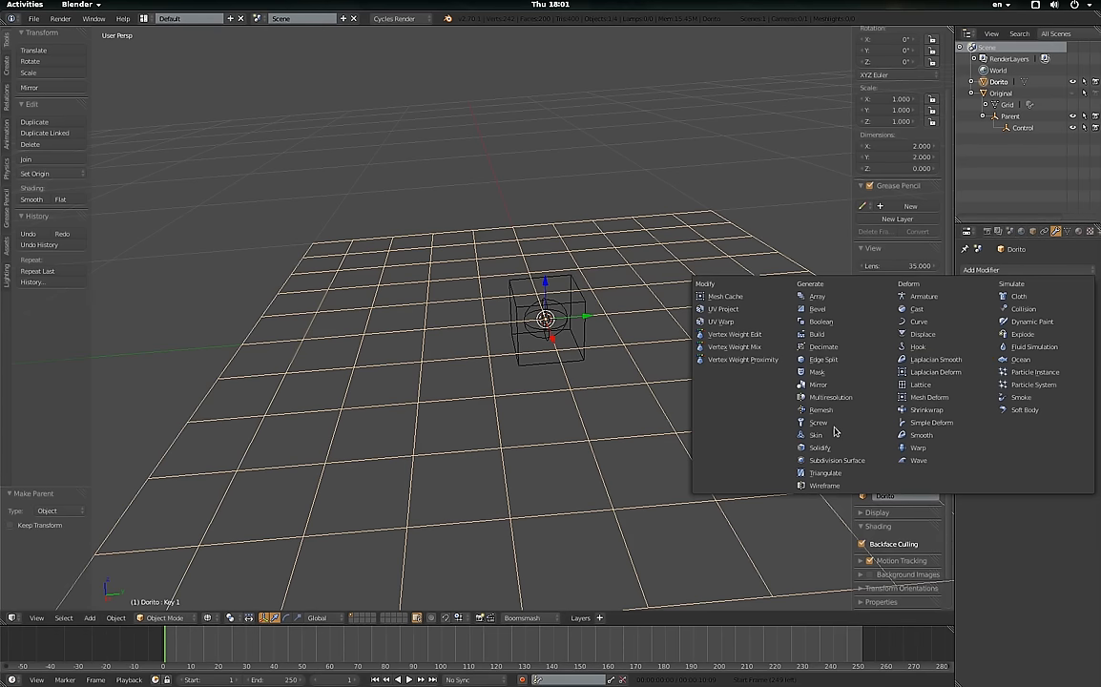
pyautogui.moveTo(940, 347)
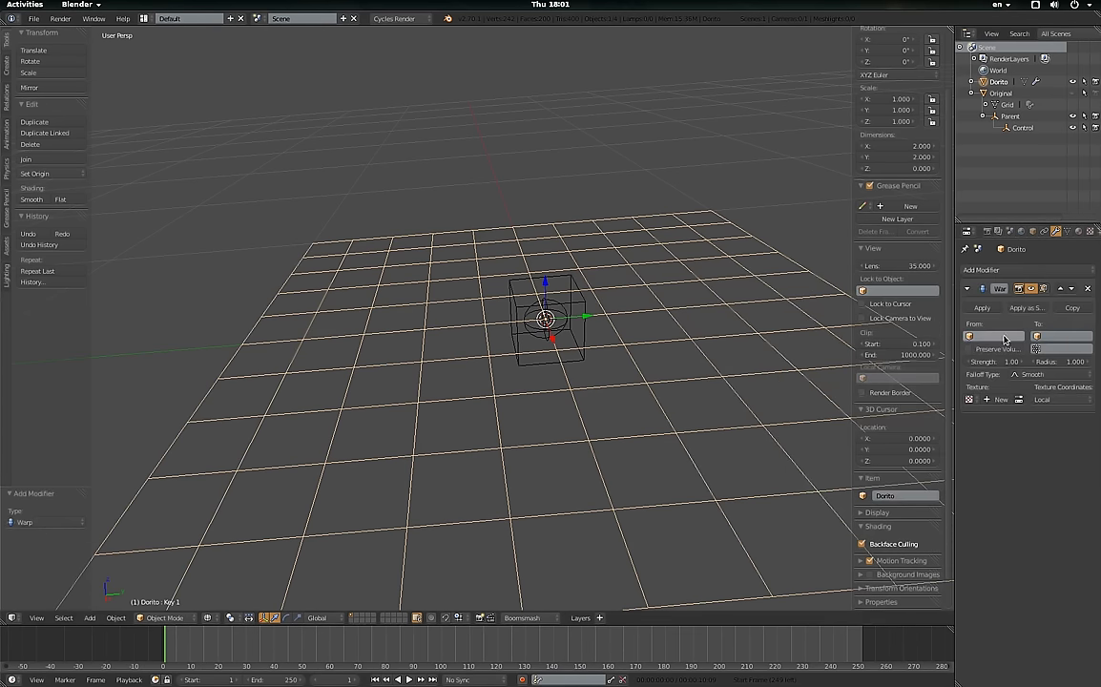
pyautogui.click(993, 336)
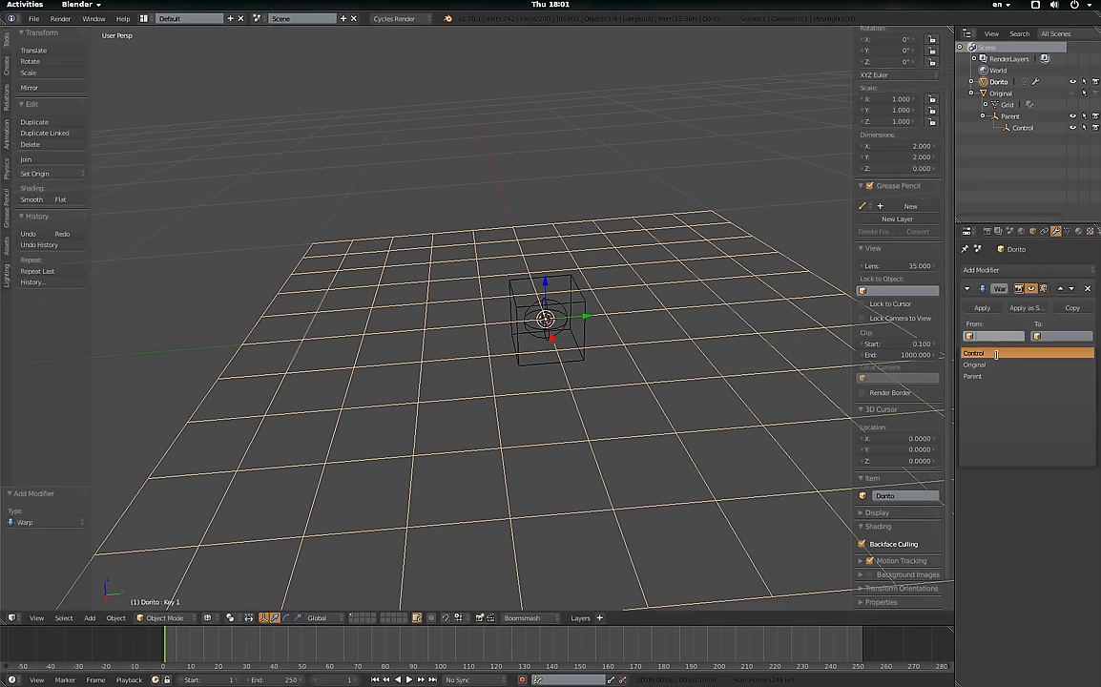
pyautogui.click(985, 363)
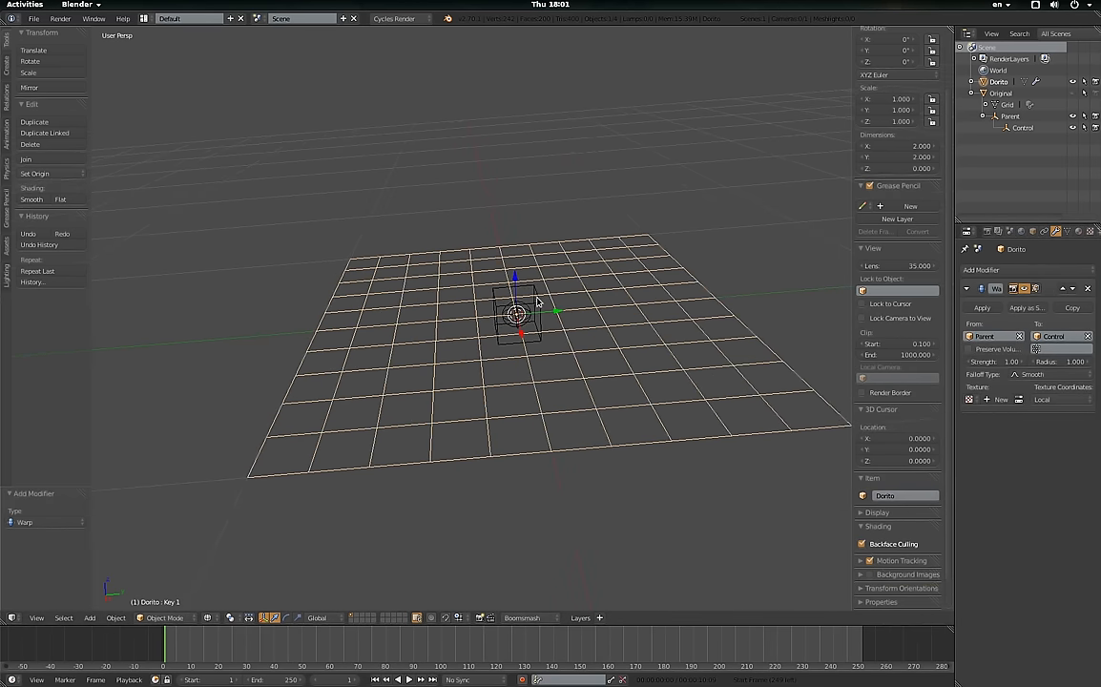
# With Solid shading, lower Dorito's Key 1 value so the spike becomes a low bump.
pyautogui.click(1002, 116)
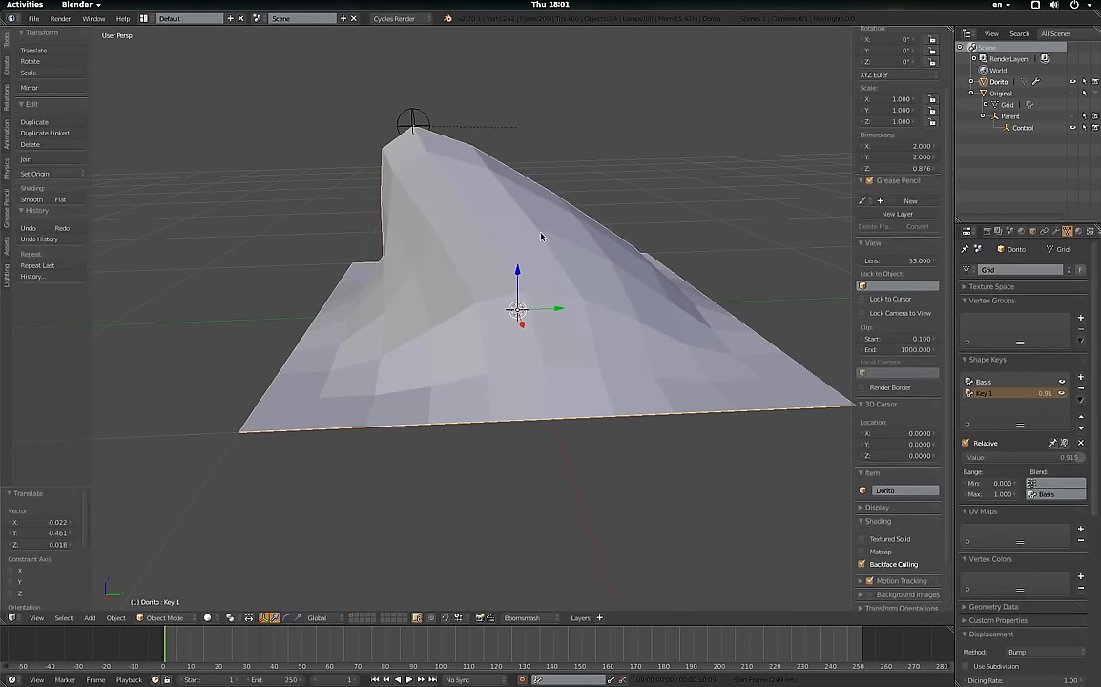
pyautogui.moveTo(1050, 458); pyautogui.dragTo(1012, 458)
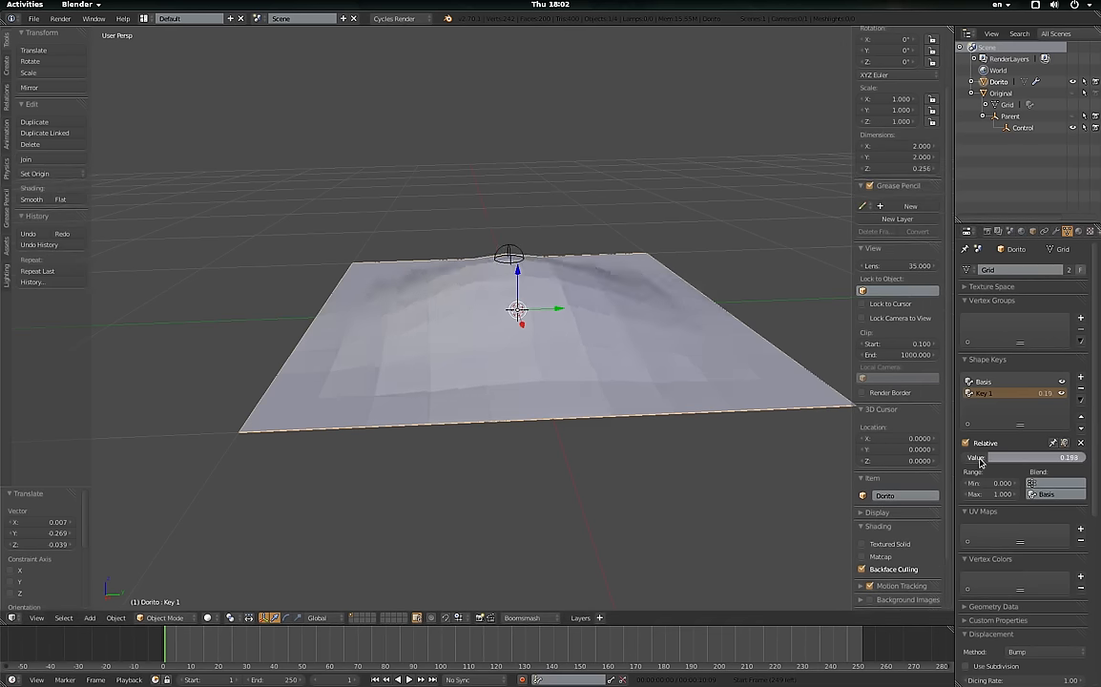
# Move the Control empty upward so the Warp stretches Dorito's bump into a tall peak.
pyautogui.moveTo(1049, 458); pyautogui.dragTo(963, 458)
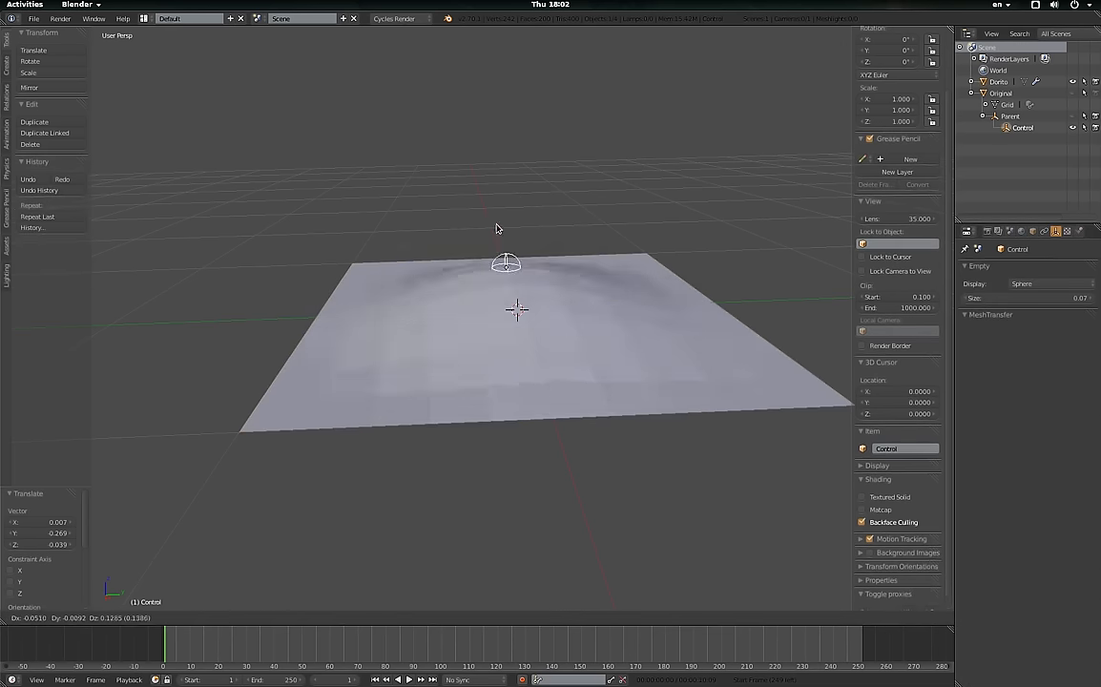
pyautogui.moveTo(506, 264); pyautogui.dragTo(563, 214)
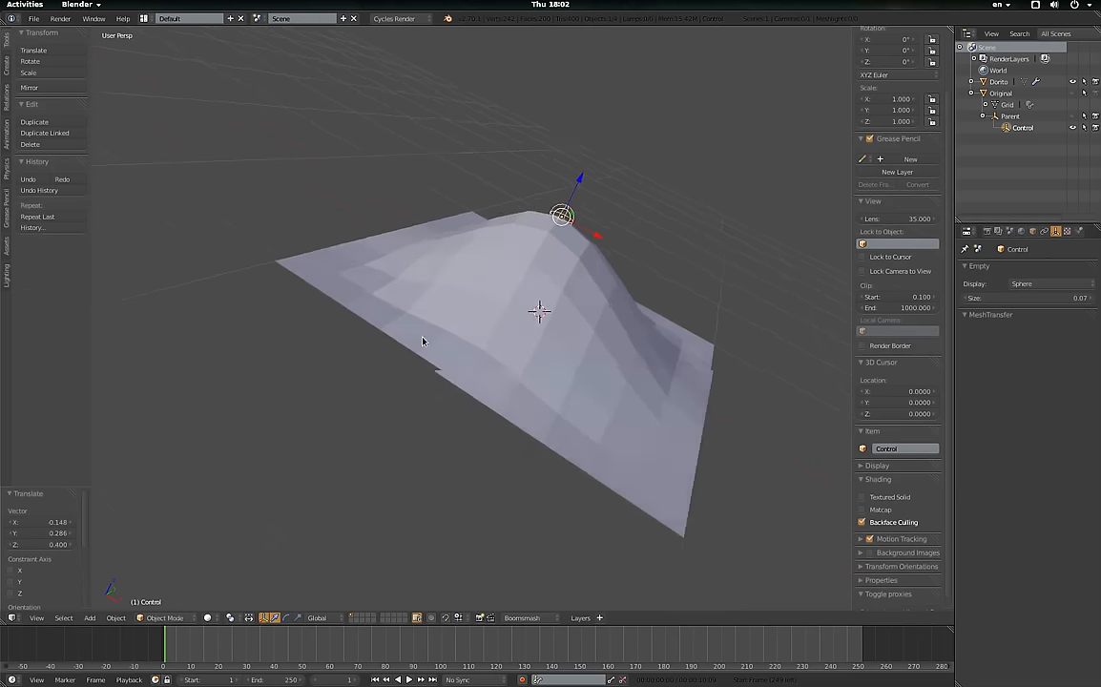